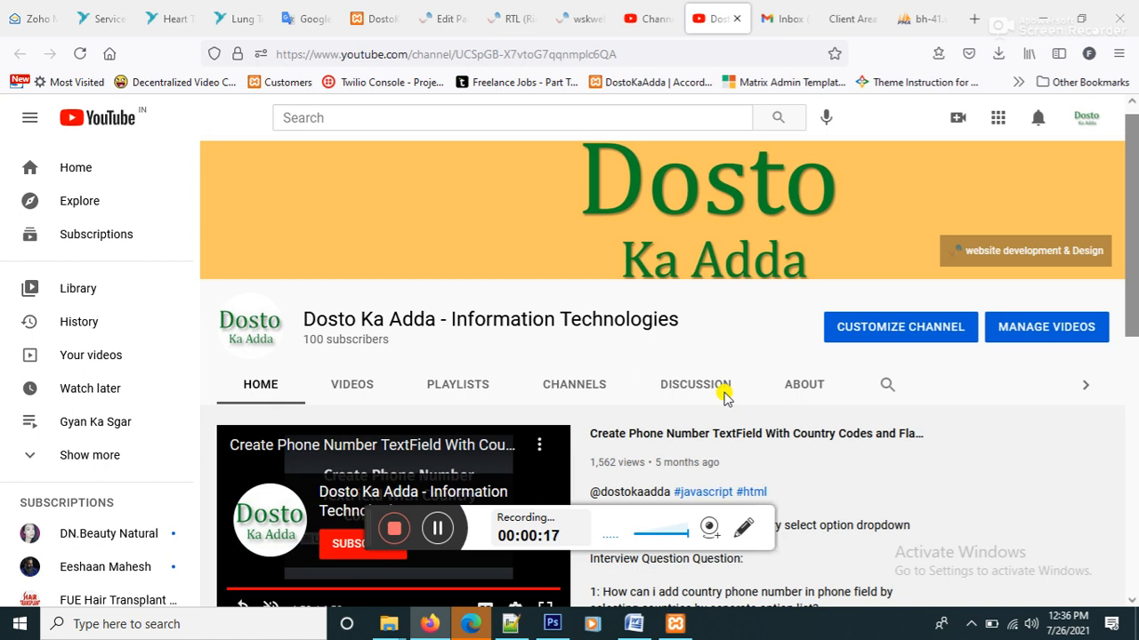
mouse_move(578, 18)
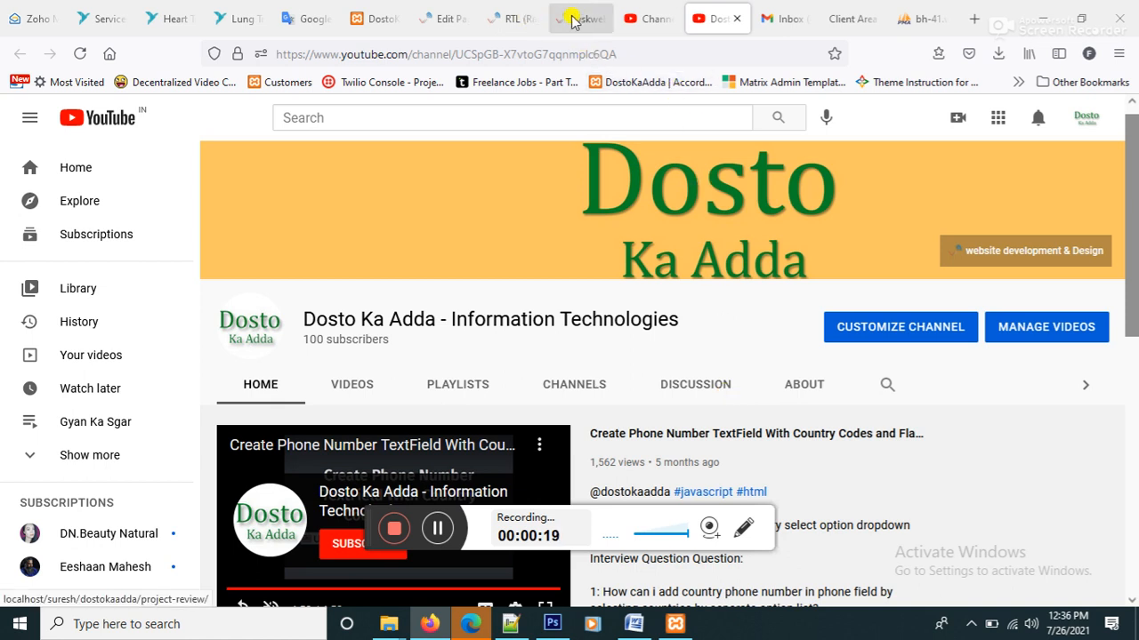
Step: Browse the live site, RTL editor and phone-field demo pages, ending on the empty RTL page editor
click(580, 17)
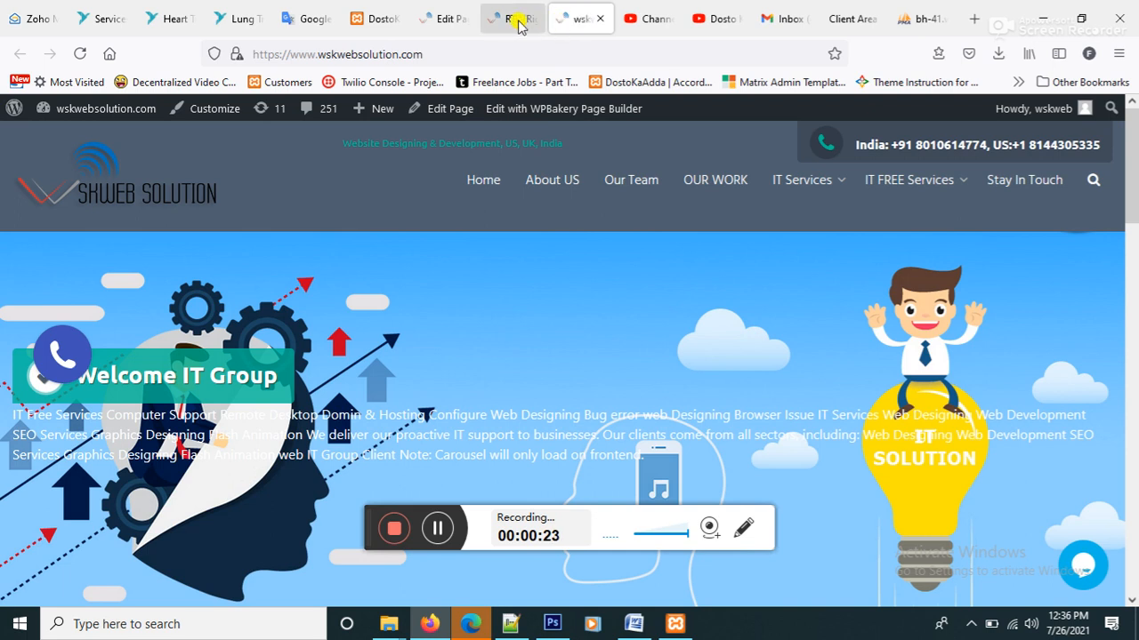
click(513, 18)
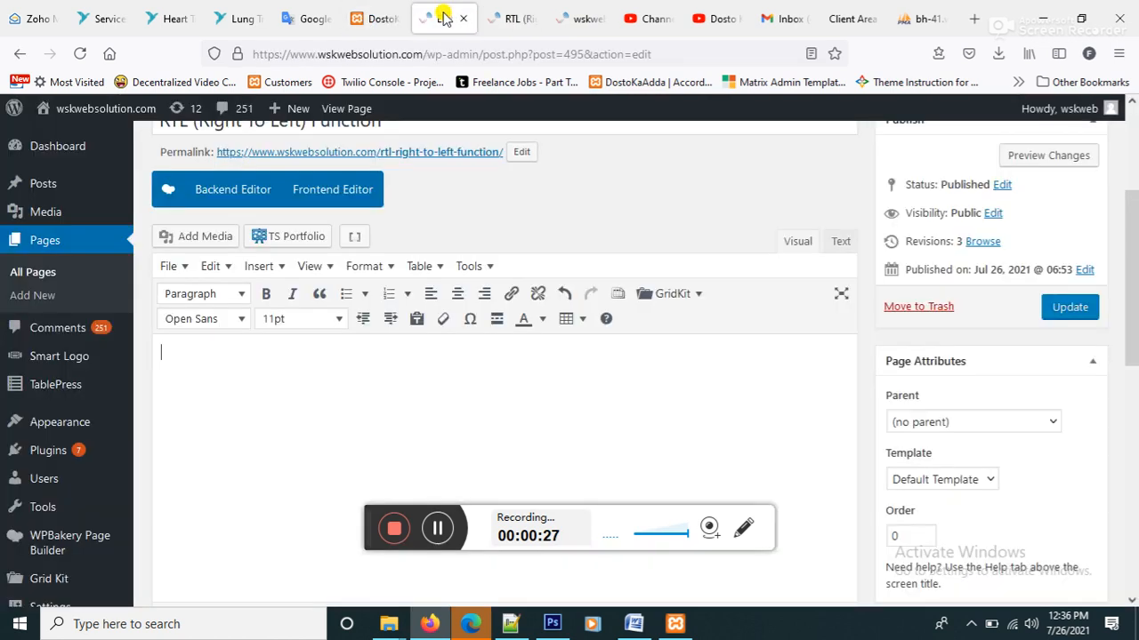
click(373, 18)
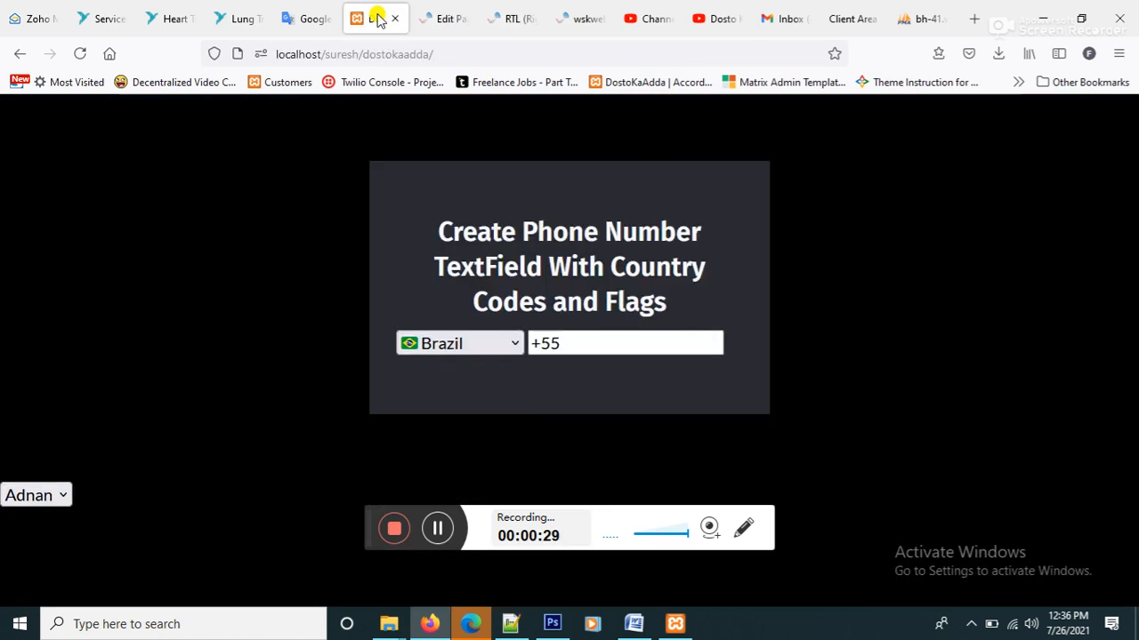
mouse_move(442, 18)
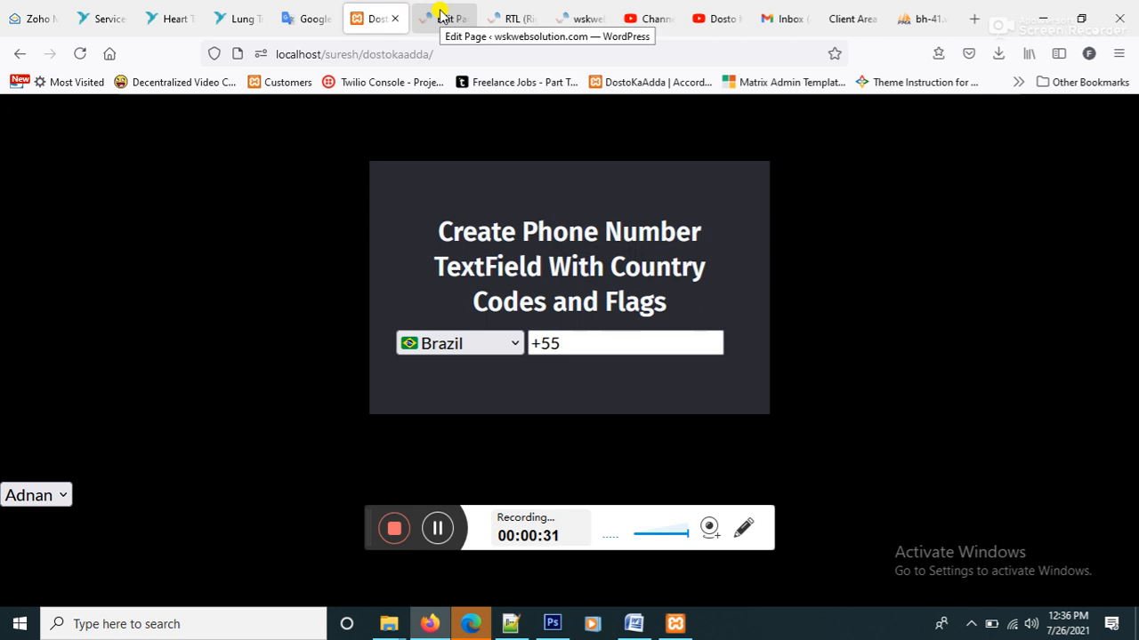
click(443, 17)
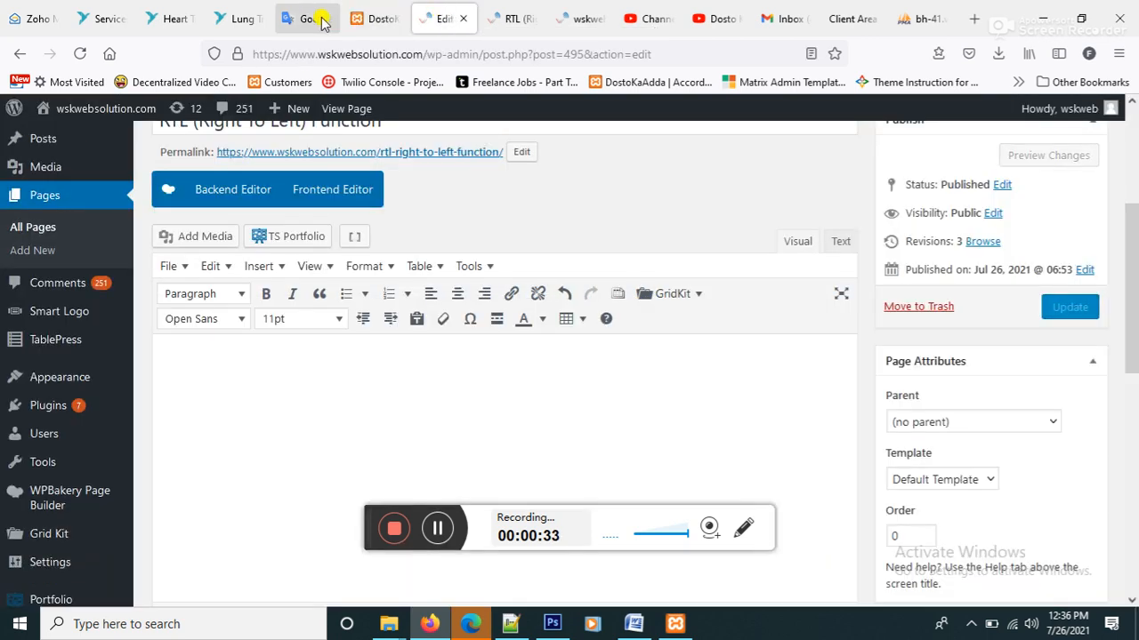
Step: Paste the English welcome text, then its Arabic translation from Google Translate as a second paragraph
click(306, 17)
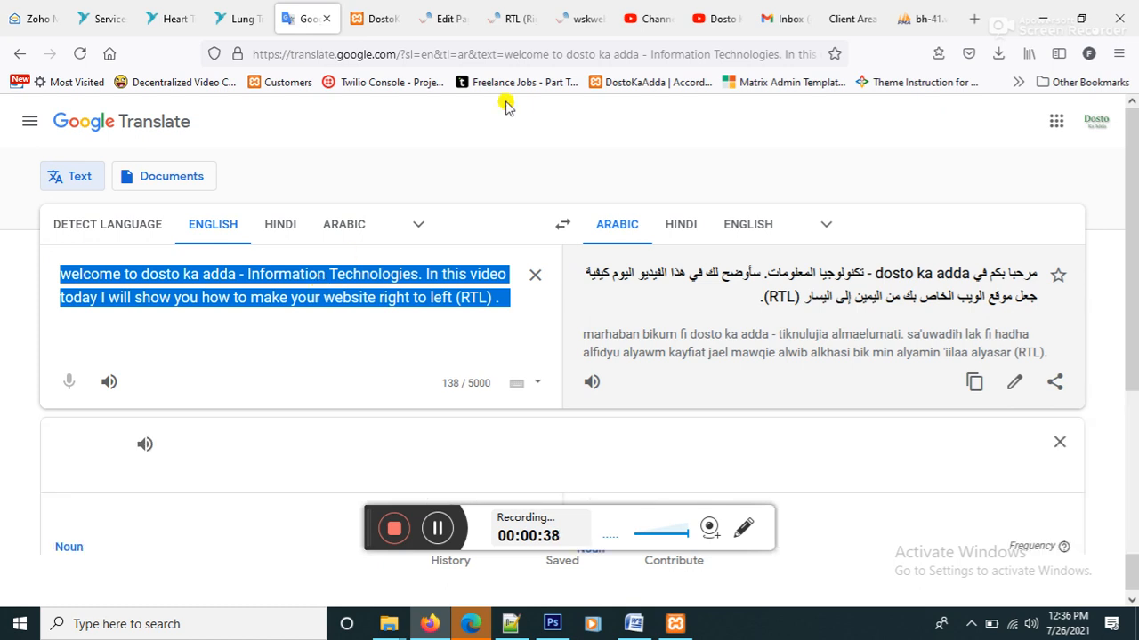
click(443, 18)
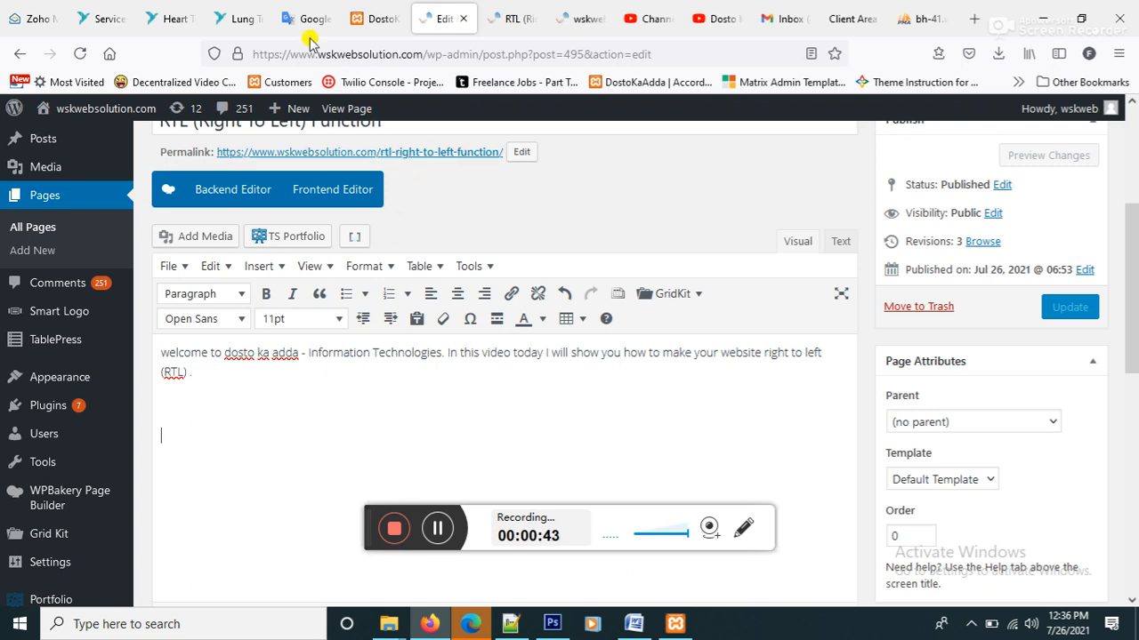
click(306, 18)
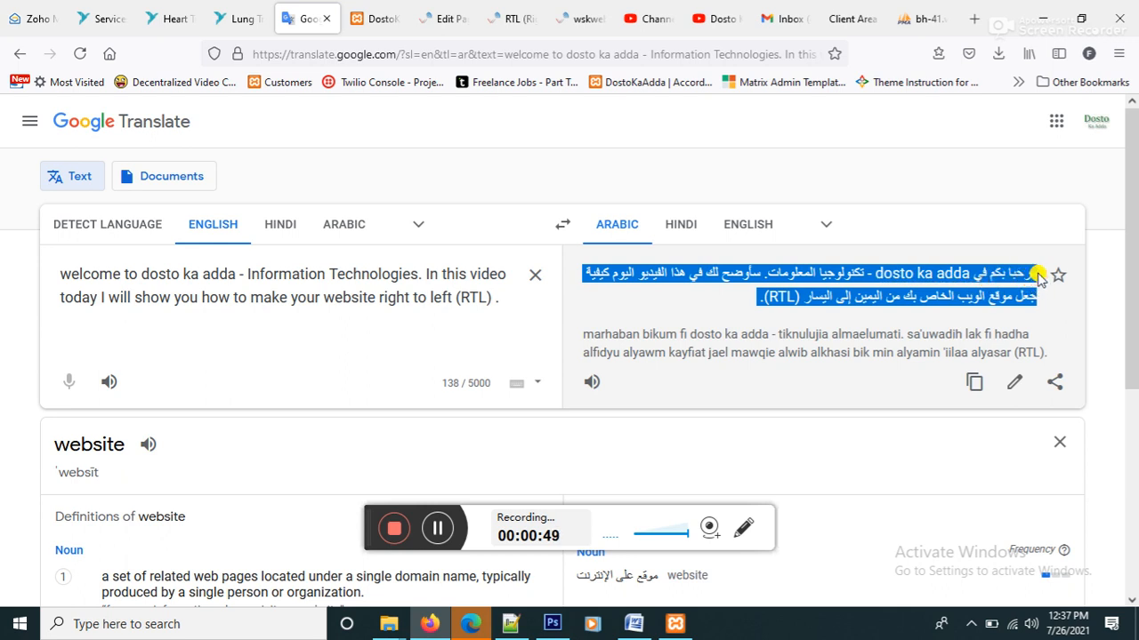
click(443, 18)
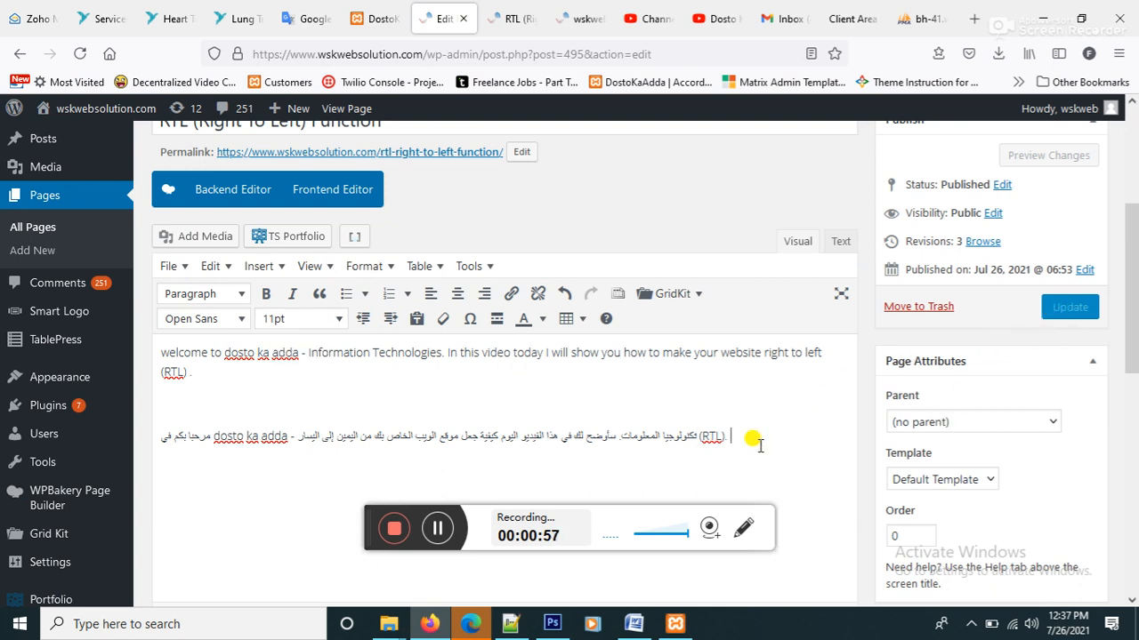
mouse_move(779, 212)
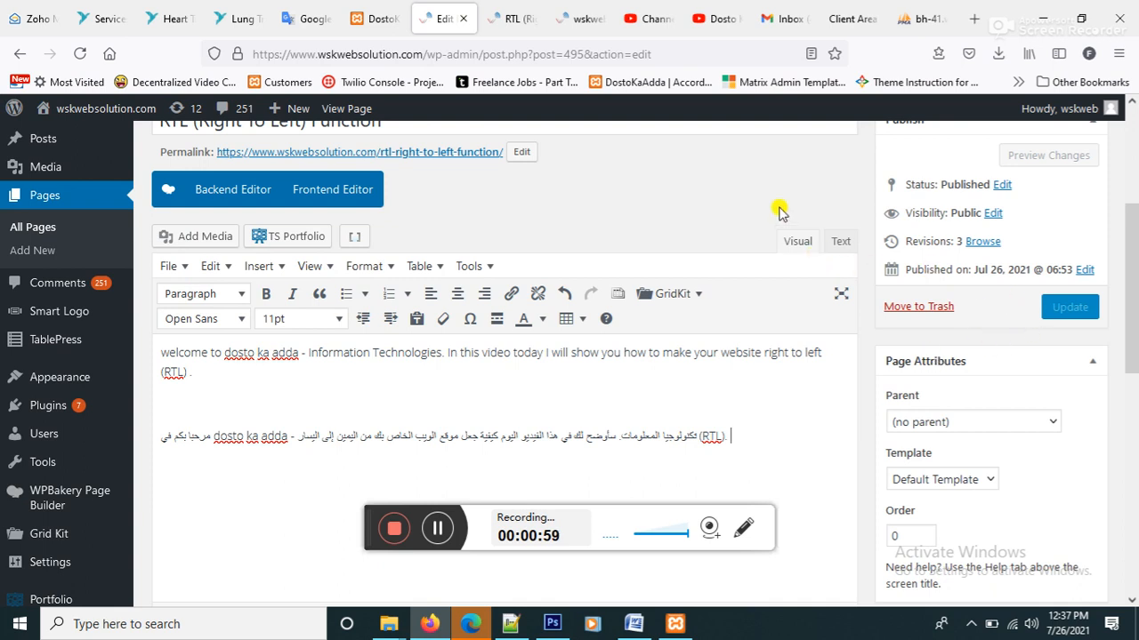
Step: Update the page so the English and Arabic paragraphs are saved, with revisions now at 4
click(839, 242)
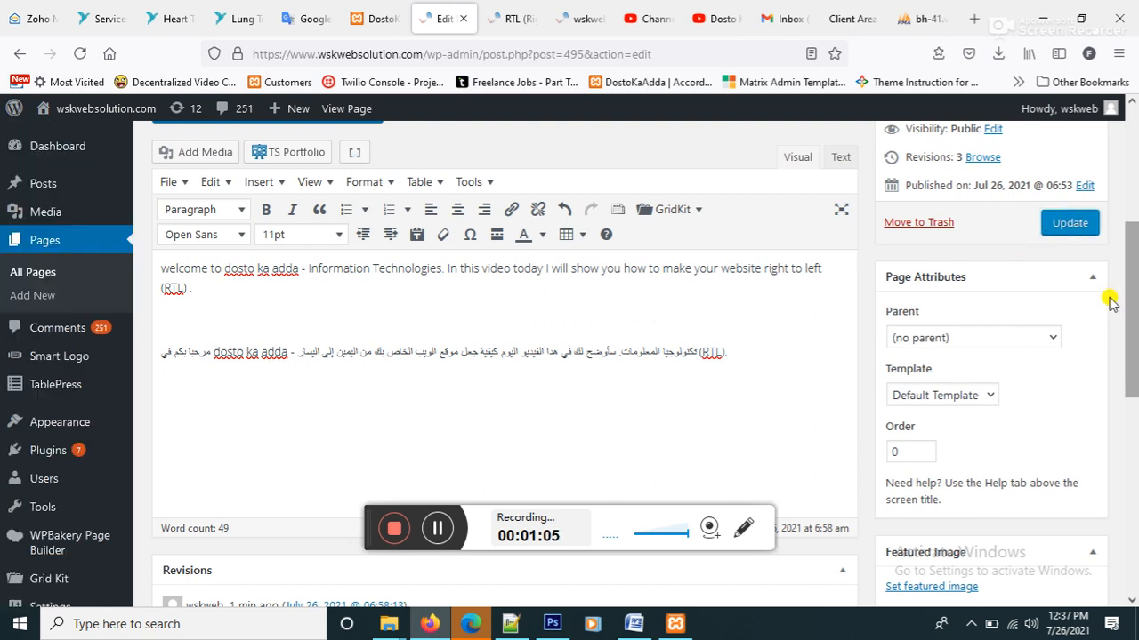
click(1069, 223)
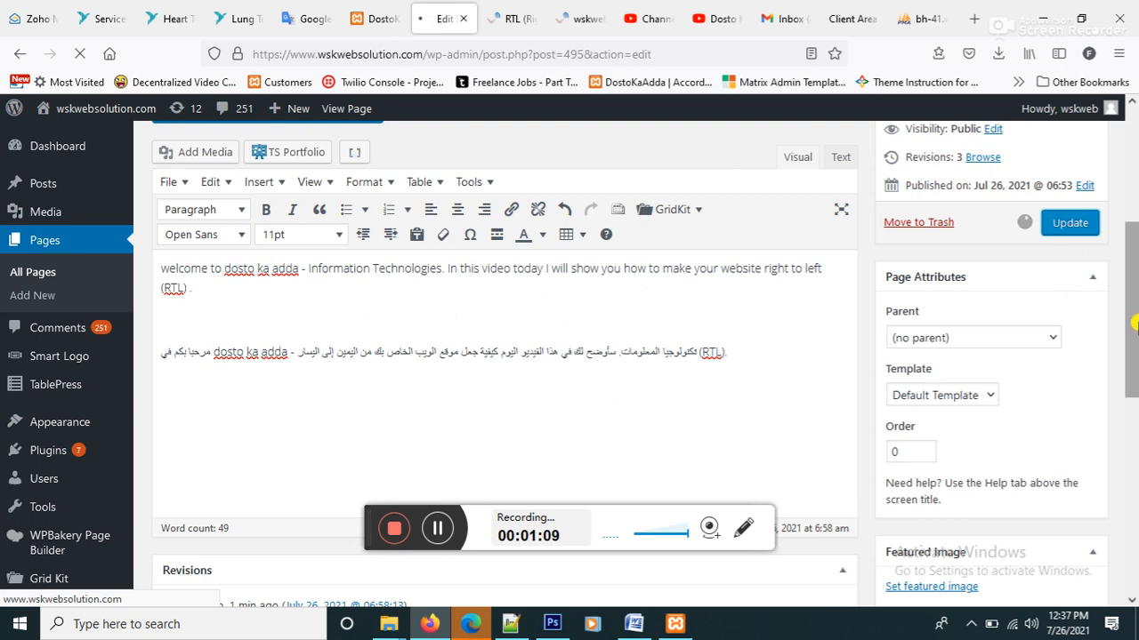
click(1069, 223)
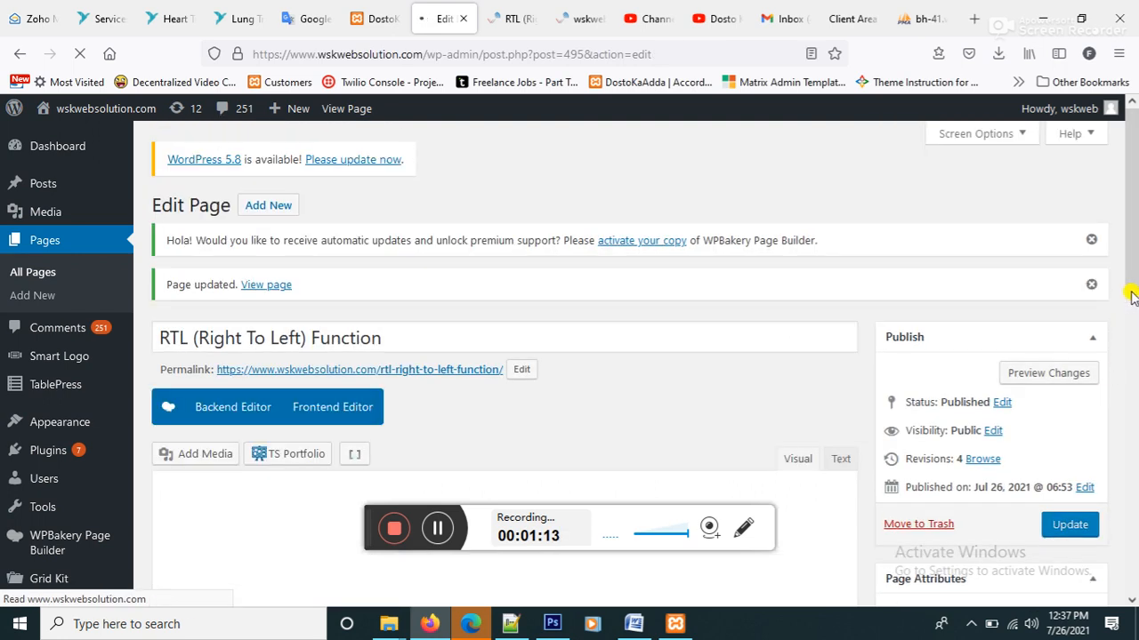
scroll(down, 3)
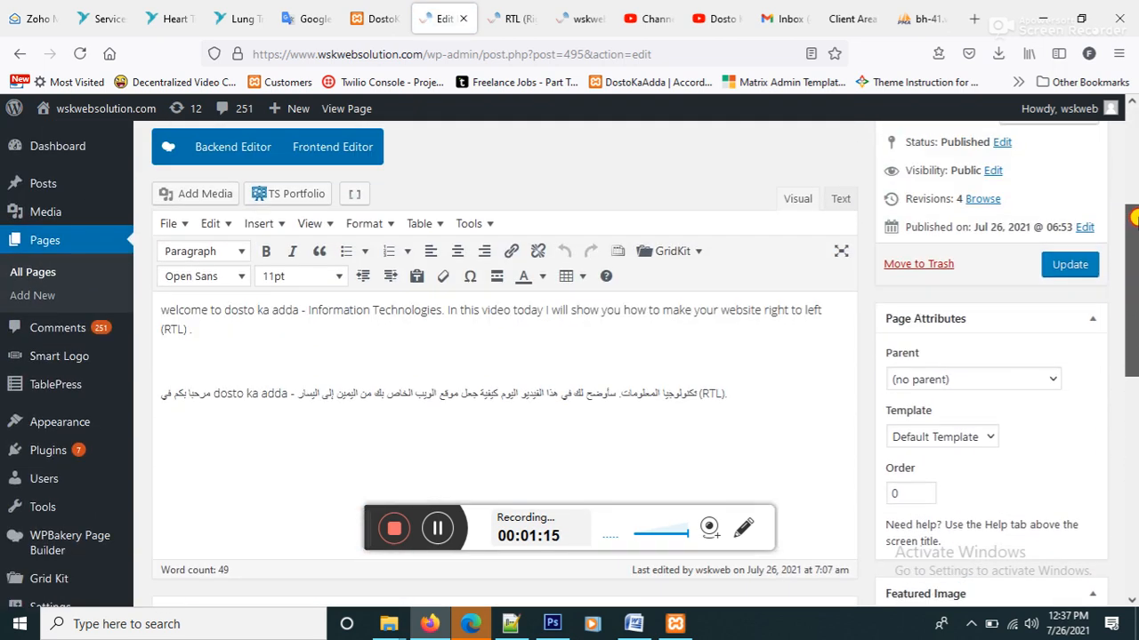
click(1069, 263)
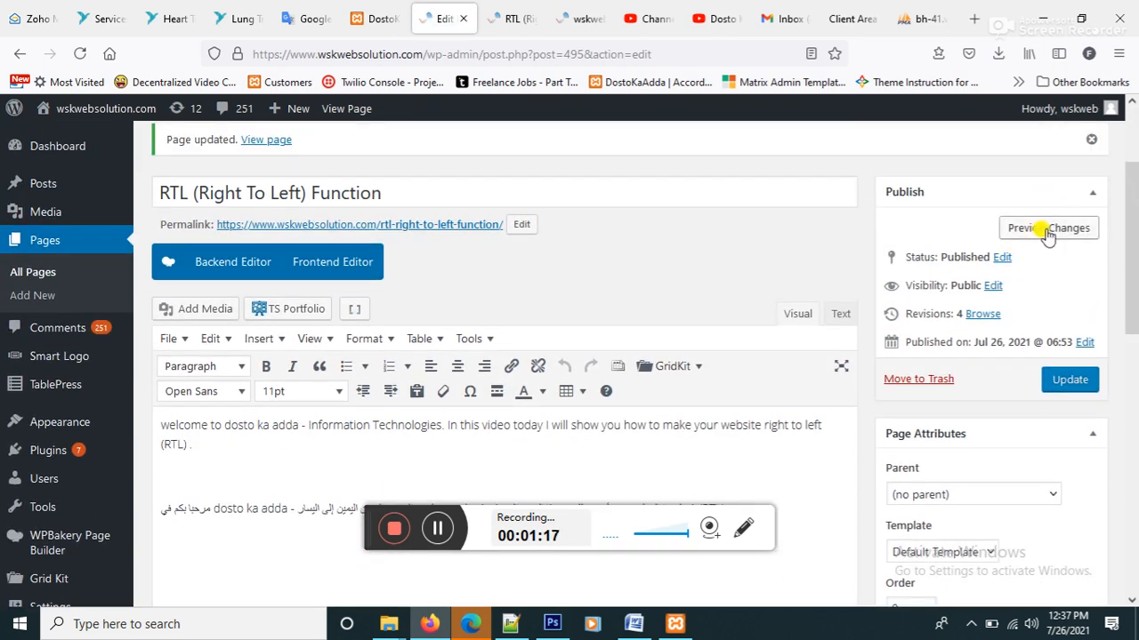
Step: Preview the updated RTL page showing the English paragraph with the Arabic translation below
click(1048, 228)
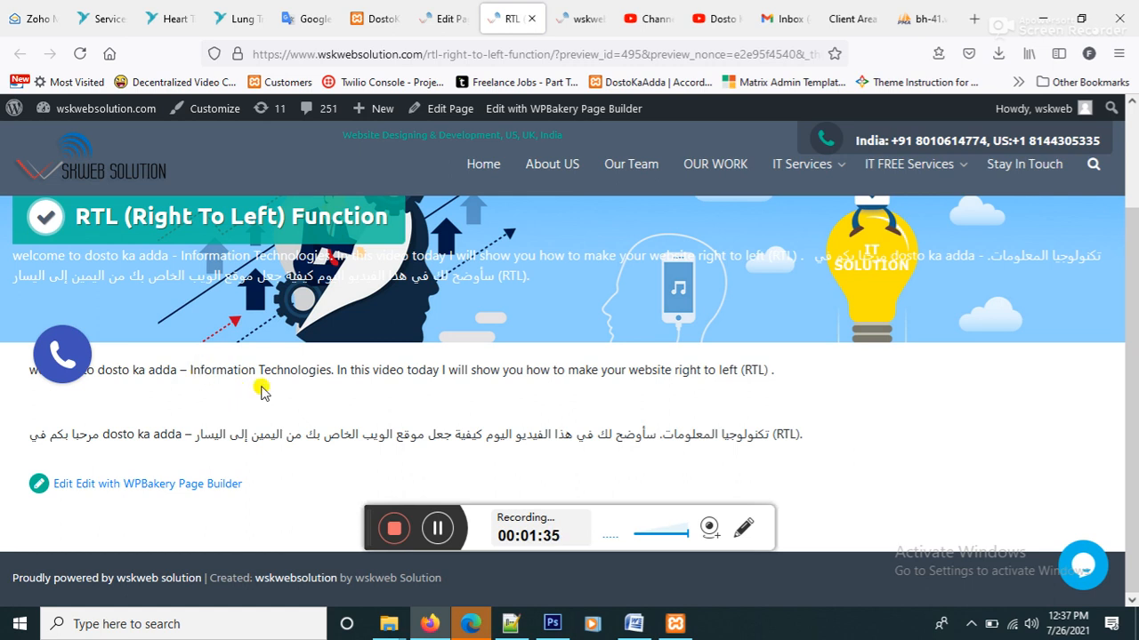
mouse_move(652, 461)
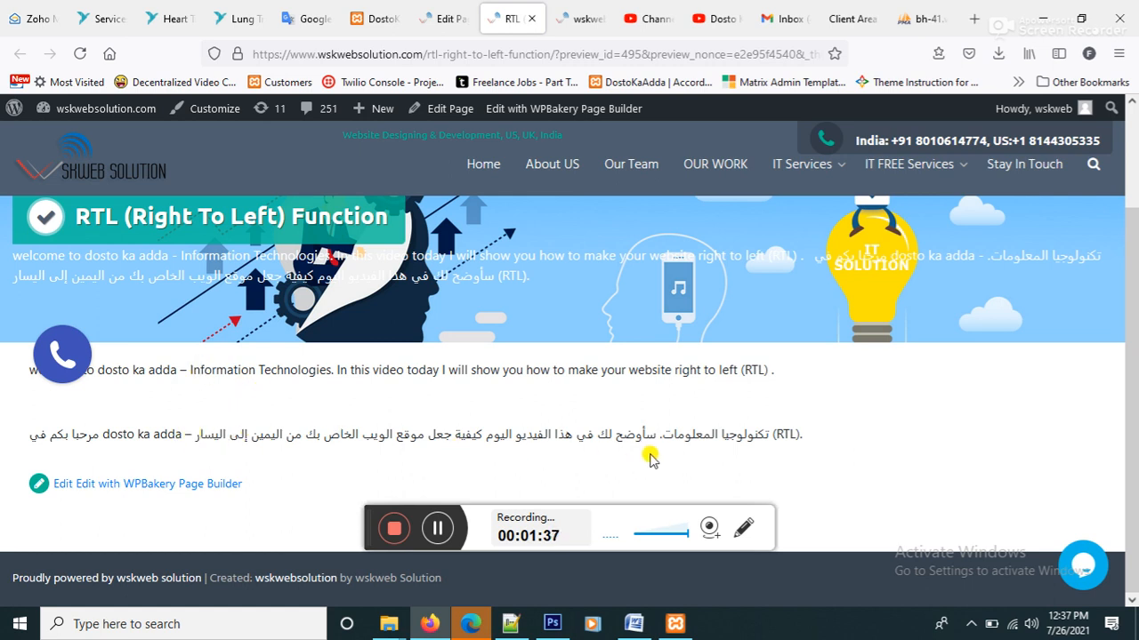
mouse_move(687, 453)
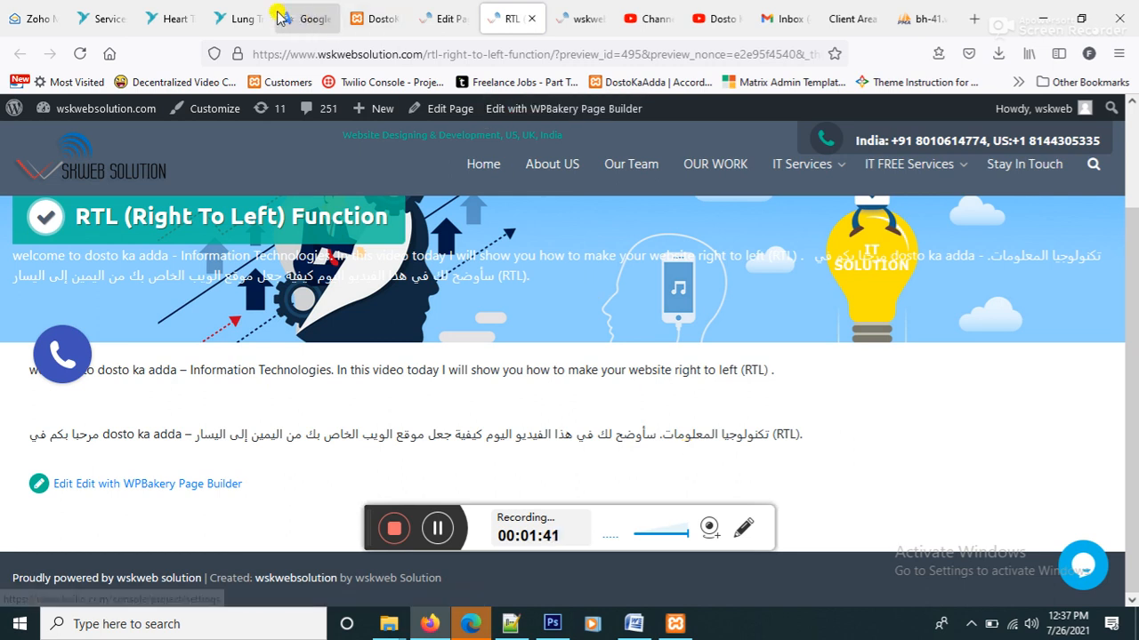
click(306, 18)
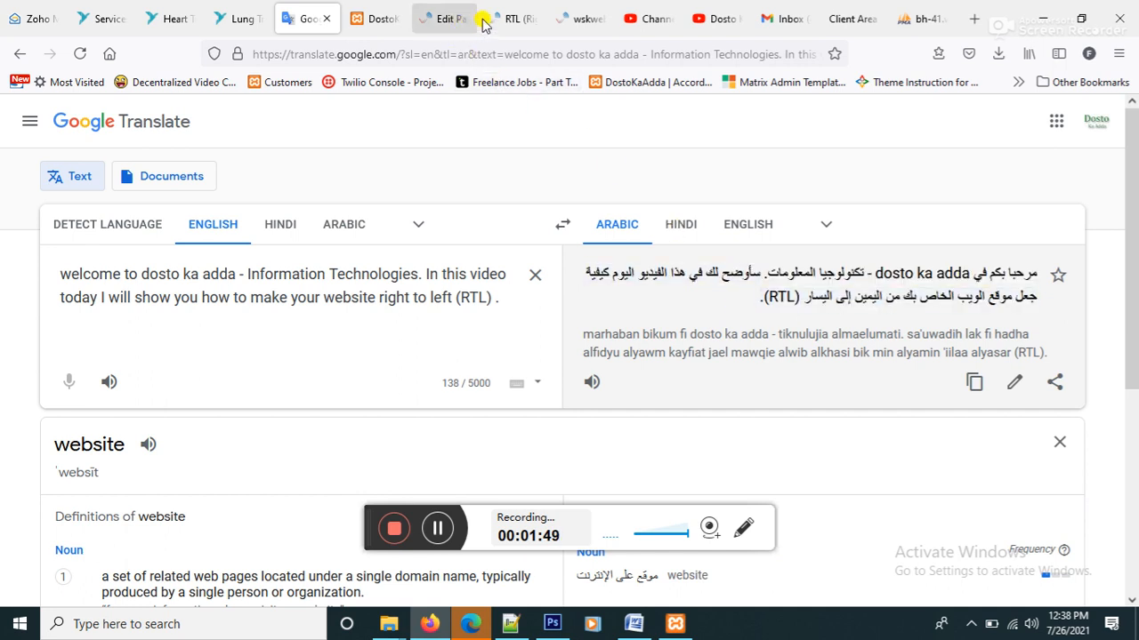
click(512, 18)
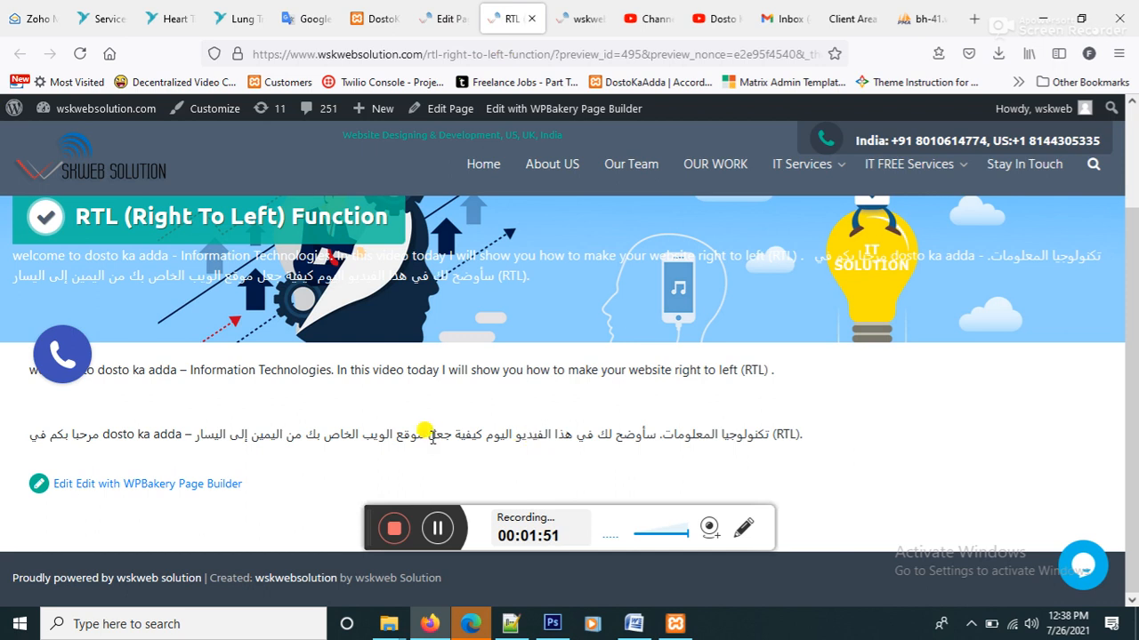
Step: Inspect the Arabic paragraph and add an inline width: 600px to its element rule
right_click(423, 434)
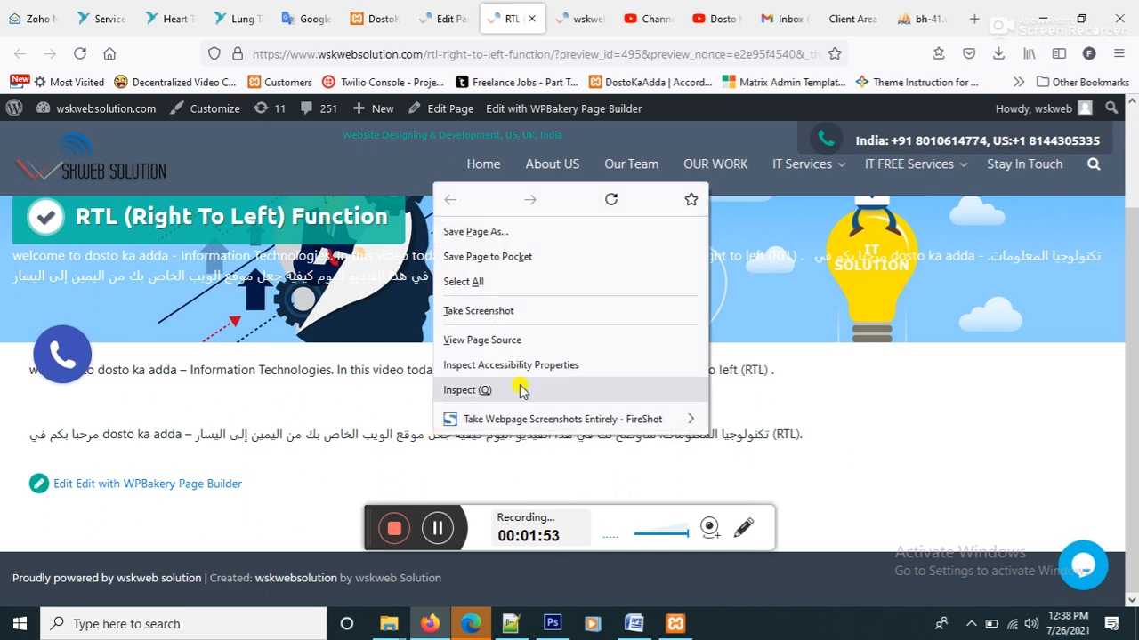
click(466, 390)
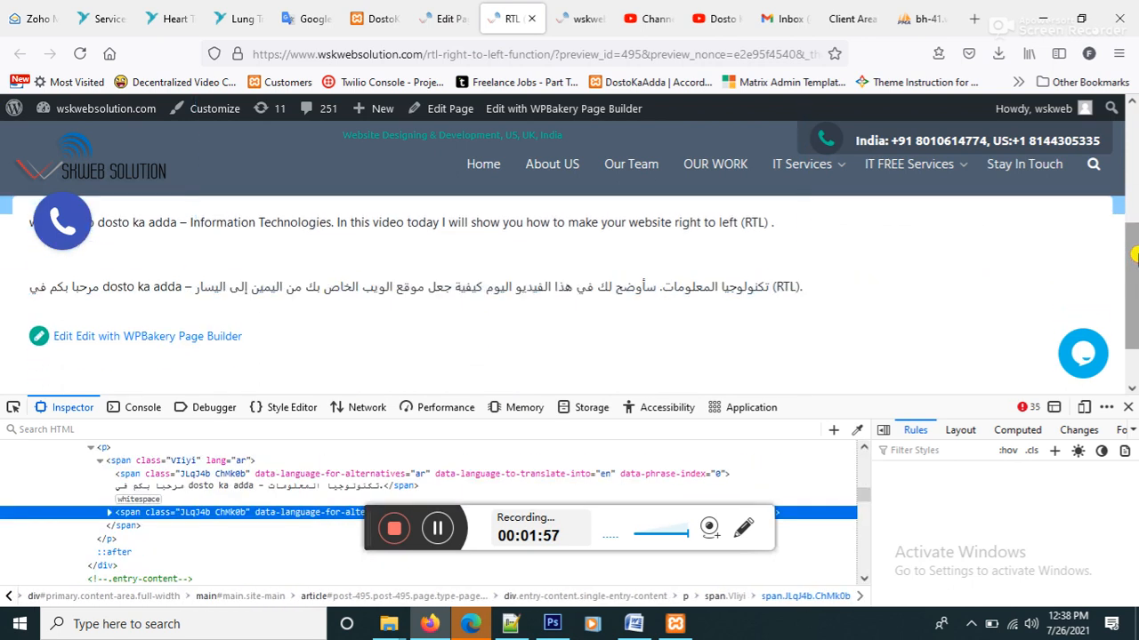
mouse_move(103, 459)
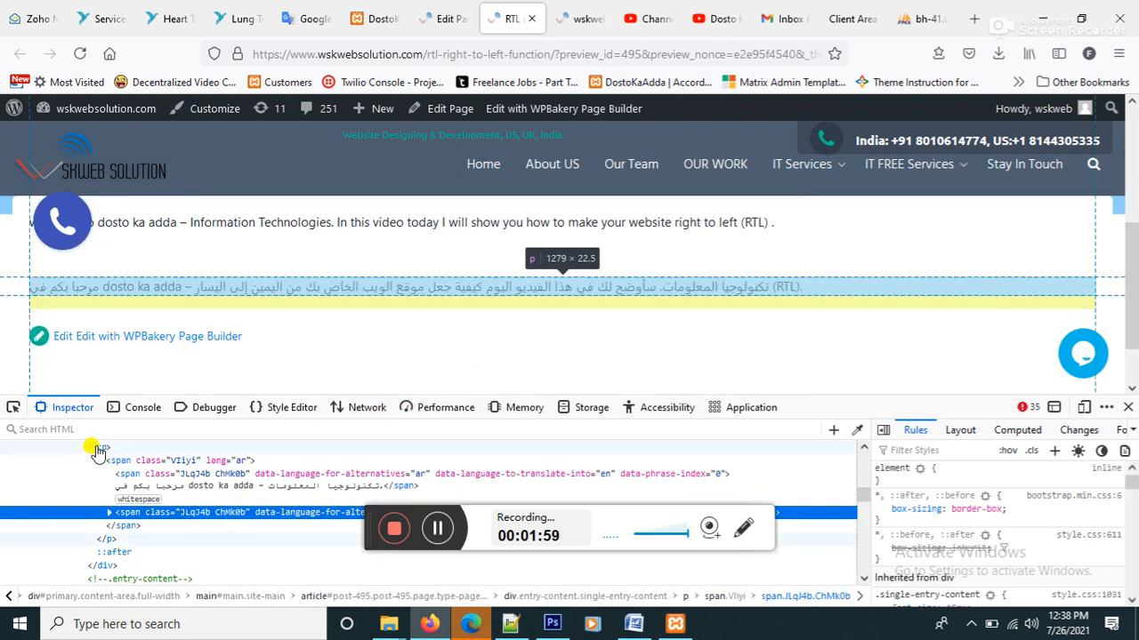
click(103, 446)
text(width:)
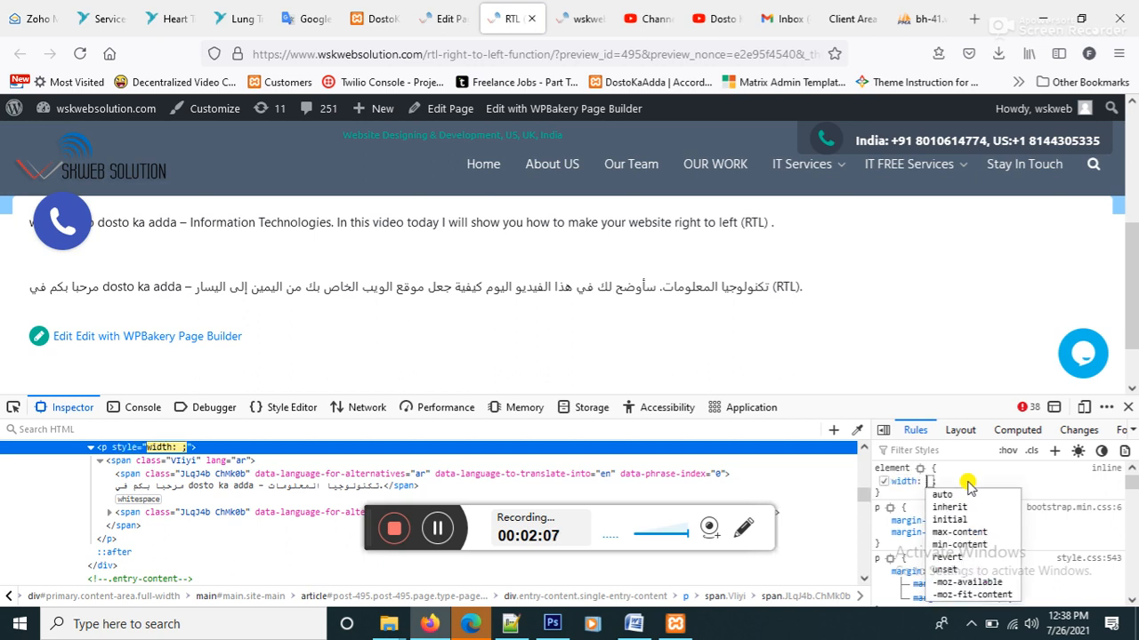
text(600px)
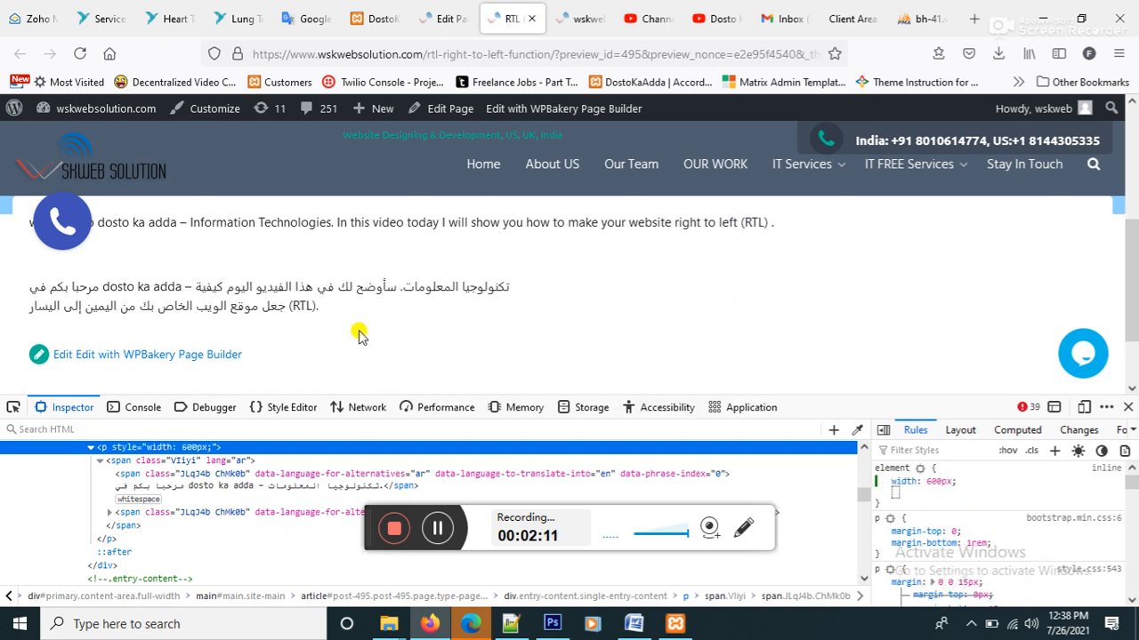
mouse_move(327, 311)
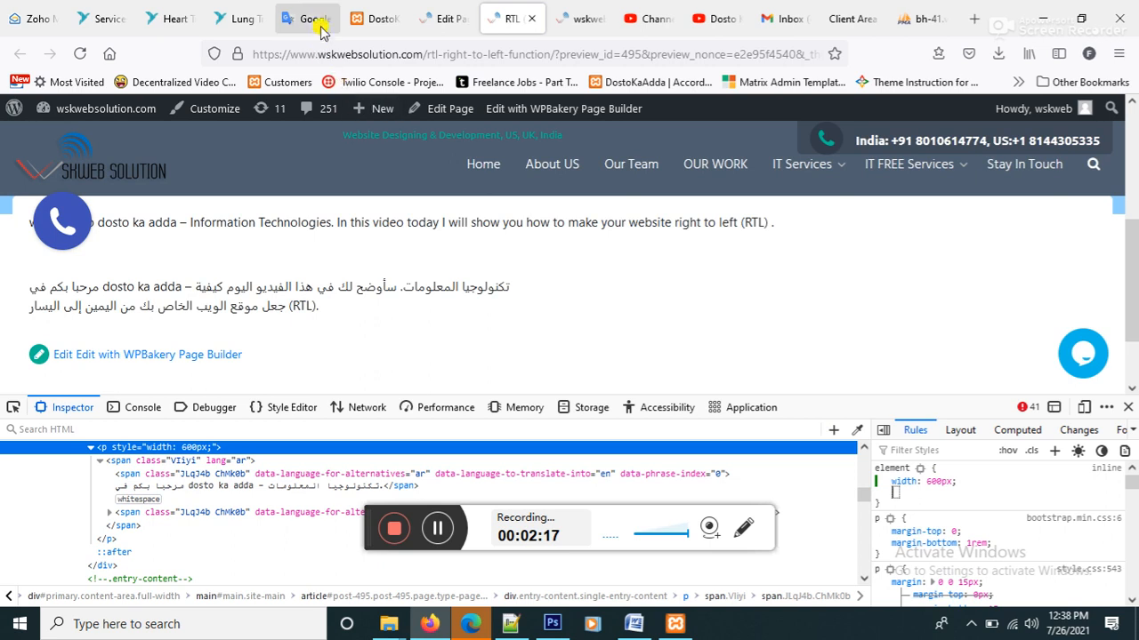
Step: Add text-align: right to the paragraph's element style, comparing against the Google Translate layout
click(306, 18)
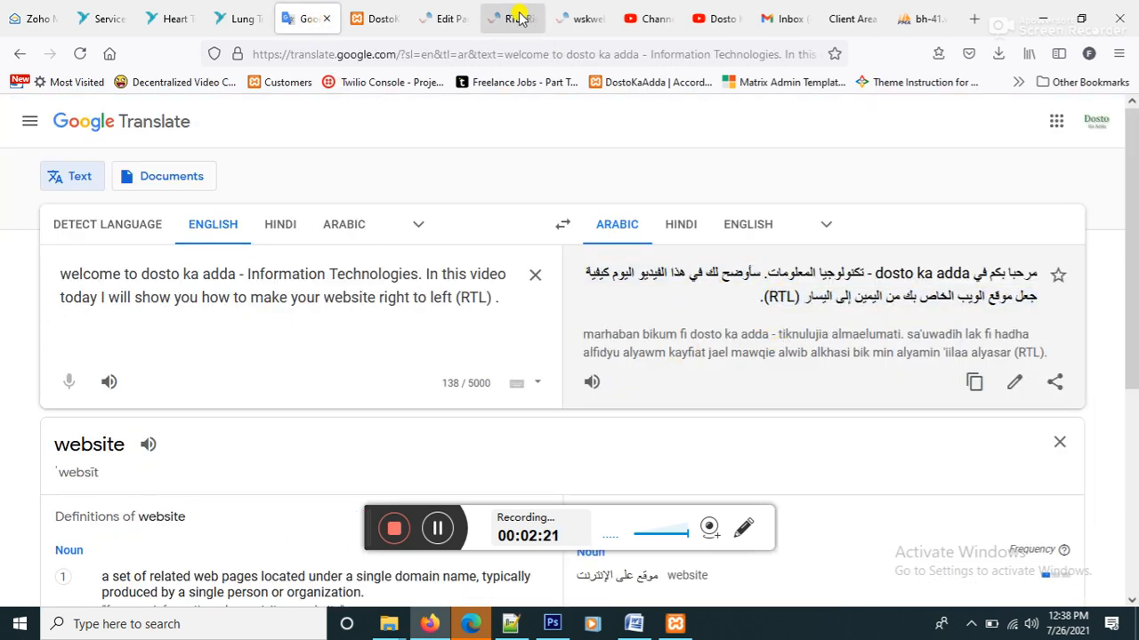
click(508, 17)
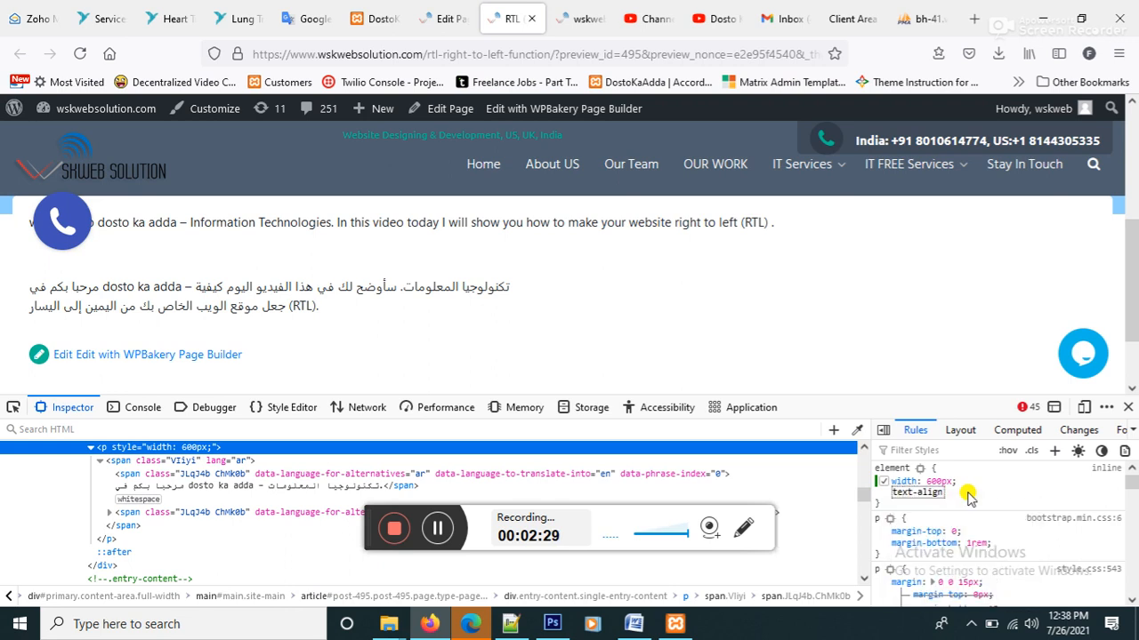
click(916, 491)
text(: right;)
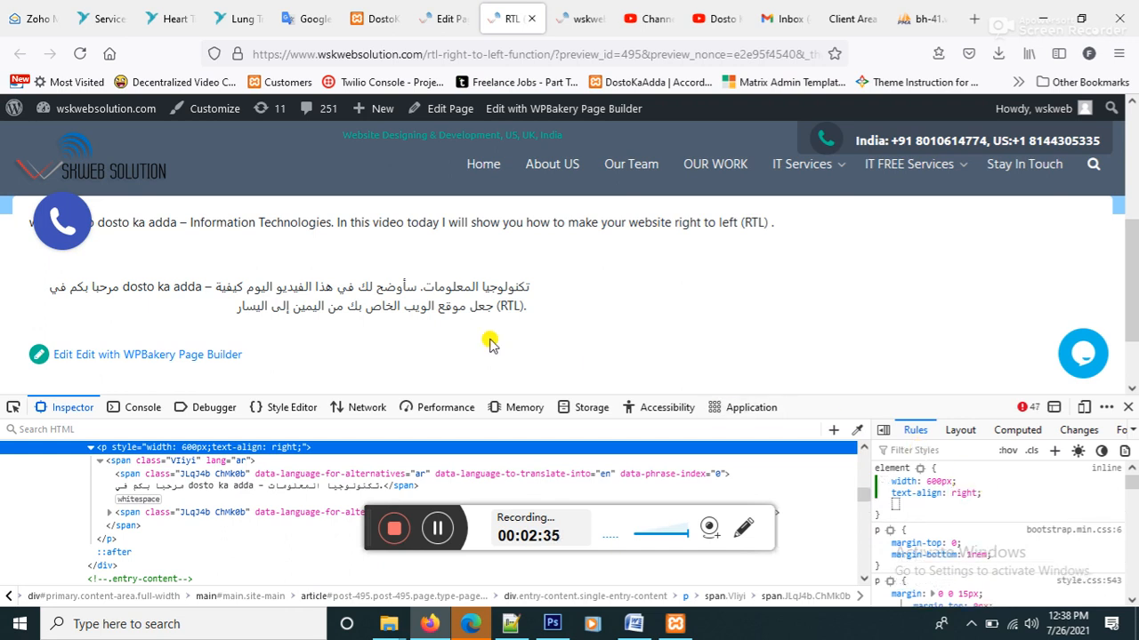
mouse_move(240, 306)
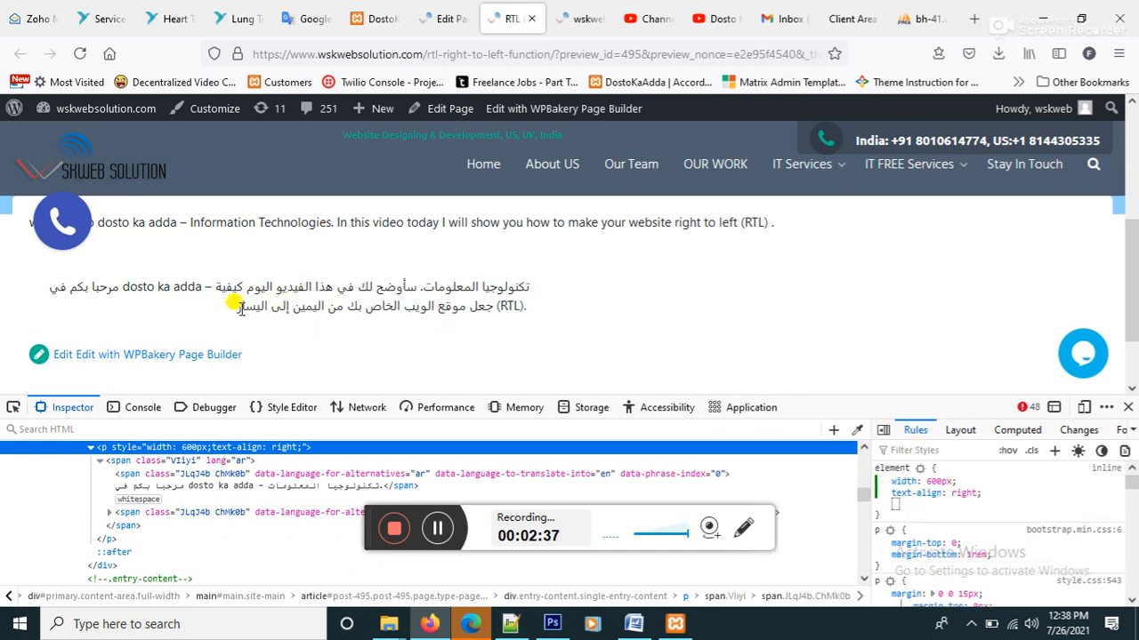
click(306, 17)
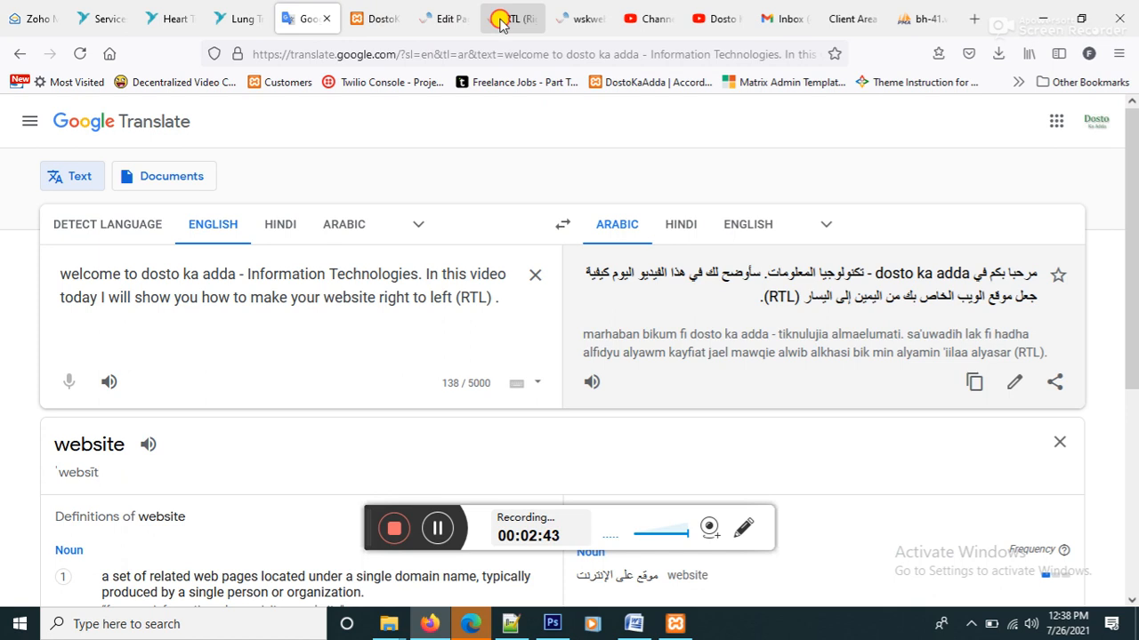
click(513, 18)
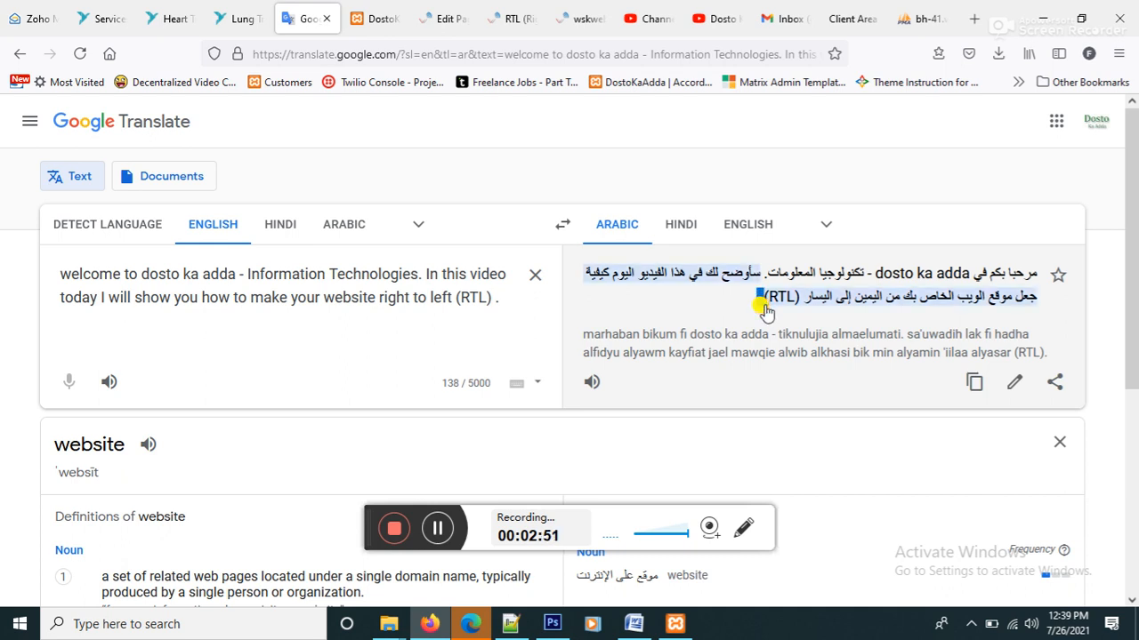
click(512, 18)
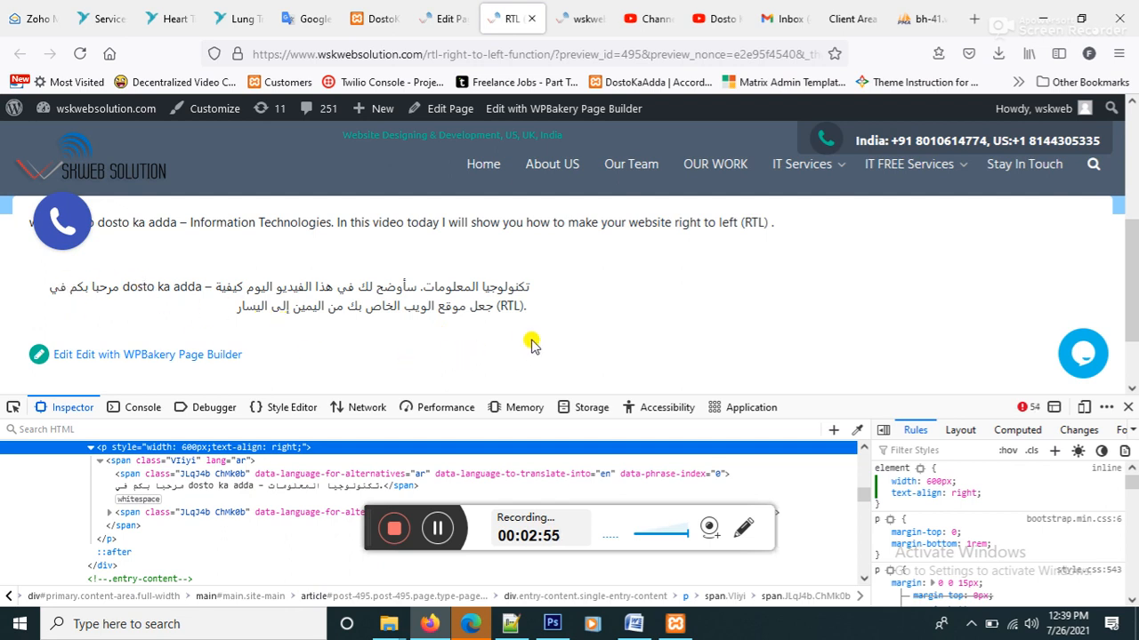
mouse_move(519, 302)
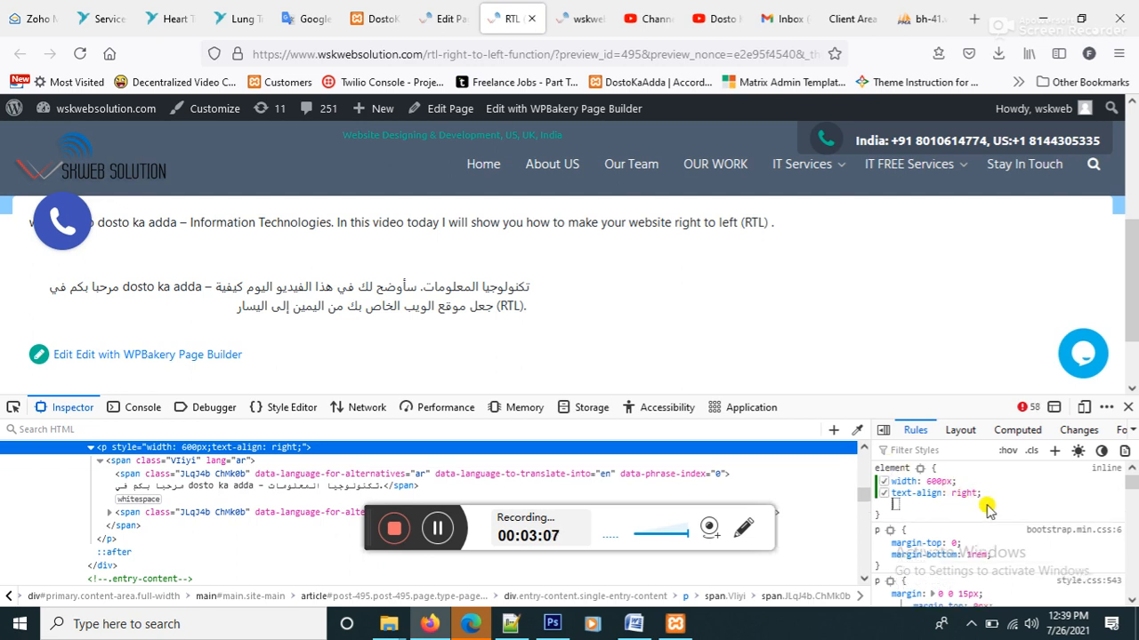
Step: Add direction: rtl to the paragraph's element style and check (RTL) reads at the line's end
text(direction)
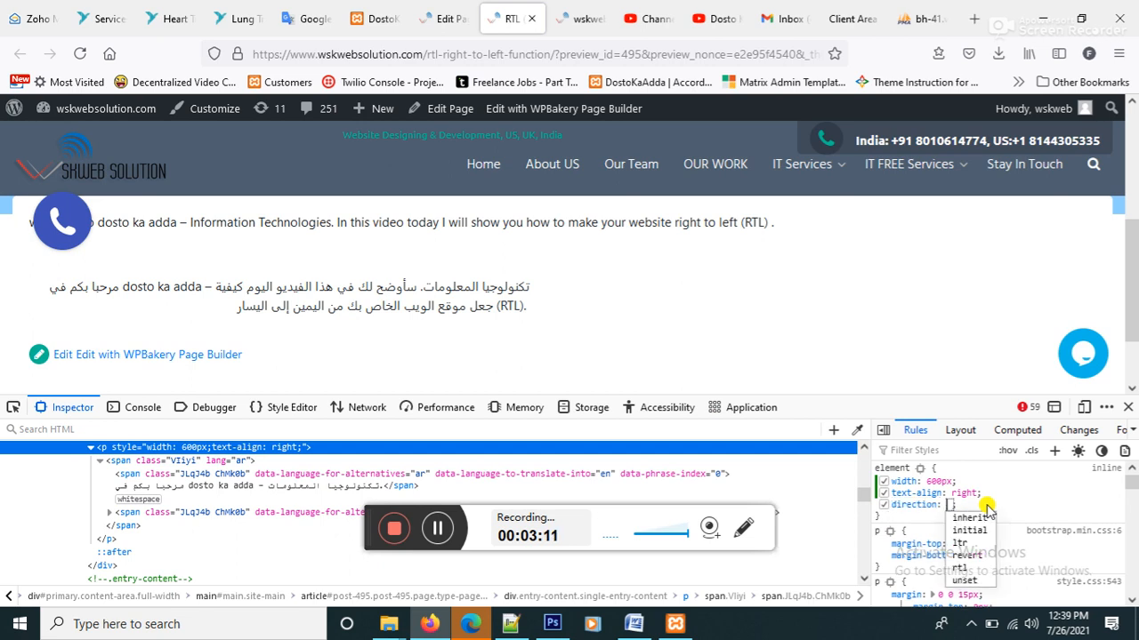
click(959, 567)
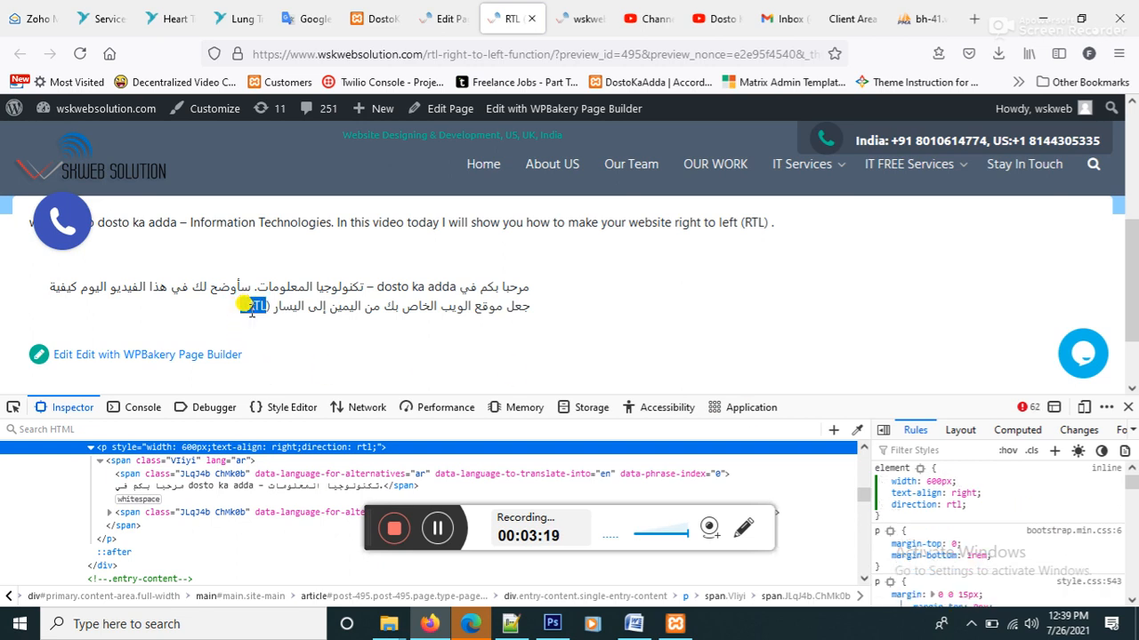
click(302, 17)
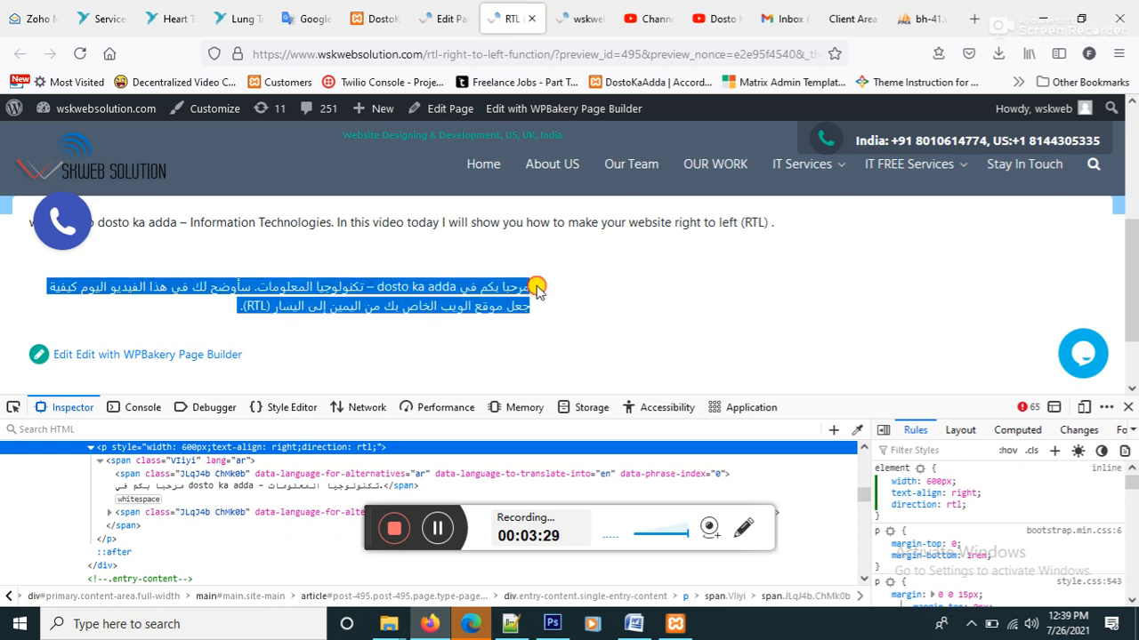
click(537, 292)
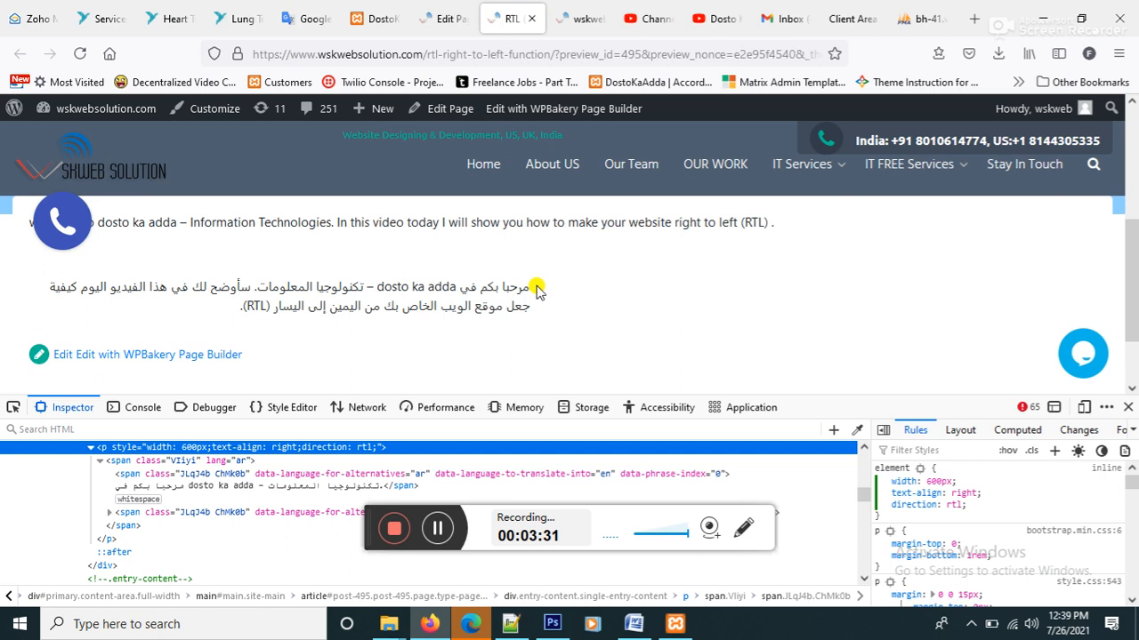